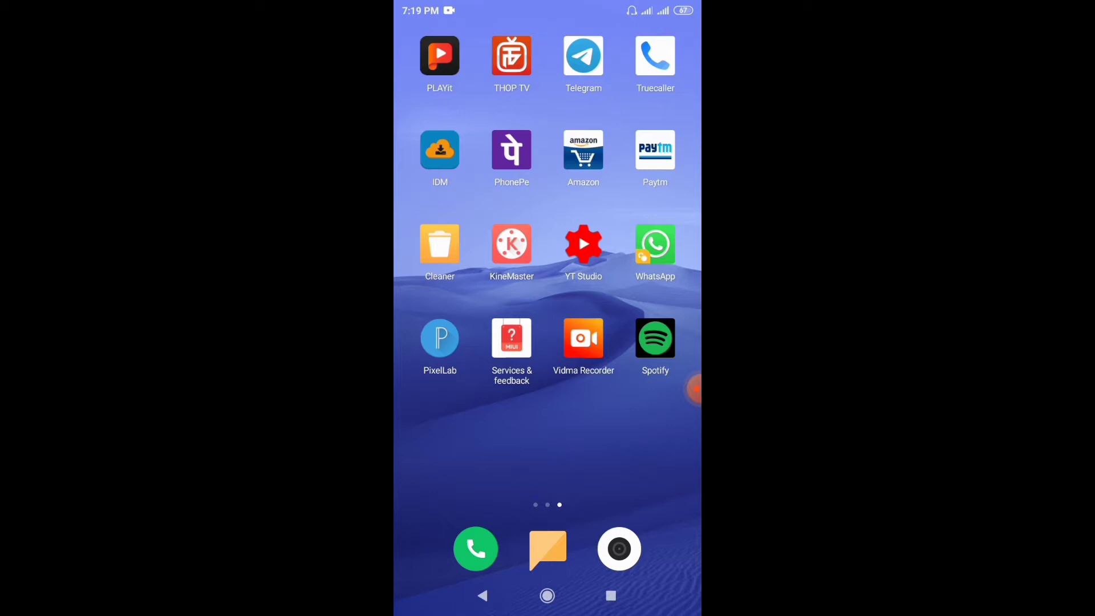
- Load the wa.me link for the +91 number in Chrome and continue to its WhatsApp chat
{"action": "scroll", "scroll_direction": "left", "scroll_amount": 3}
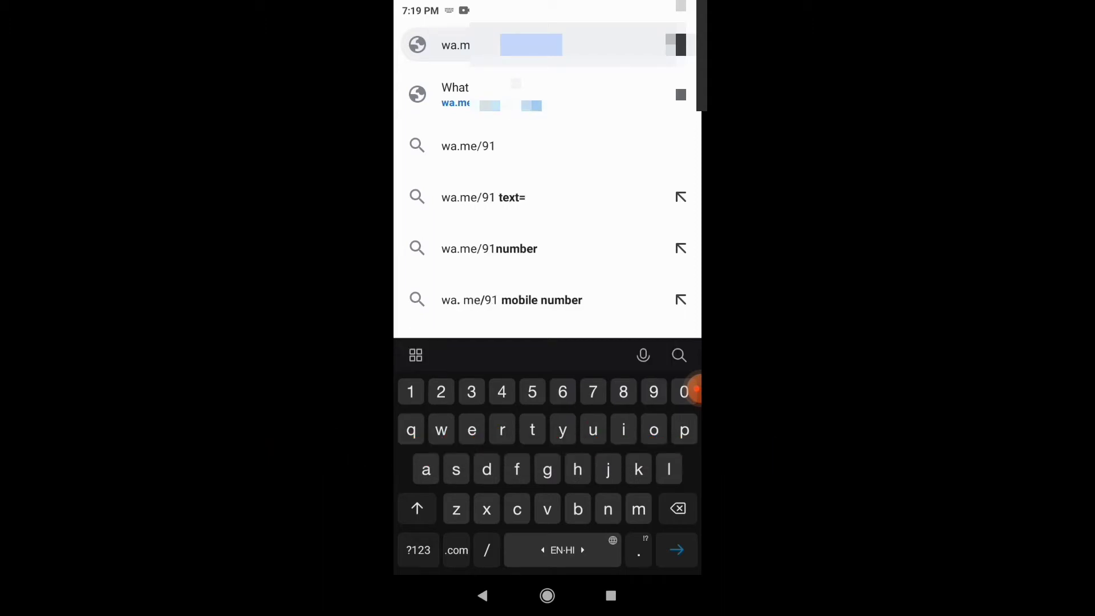
{"action": "left_click", "coordinate": [562, 391]}
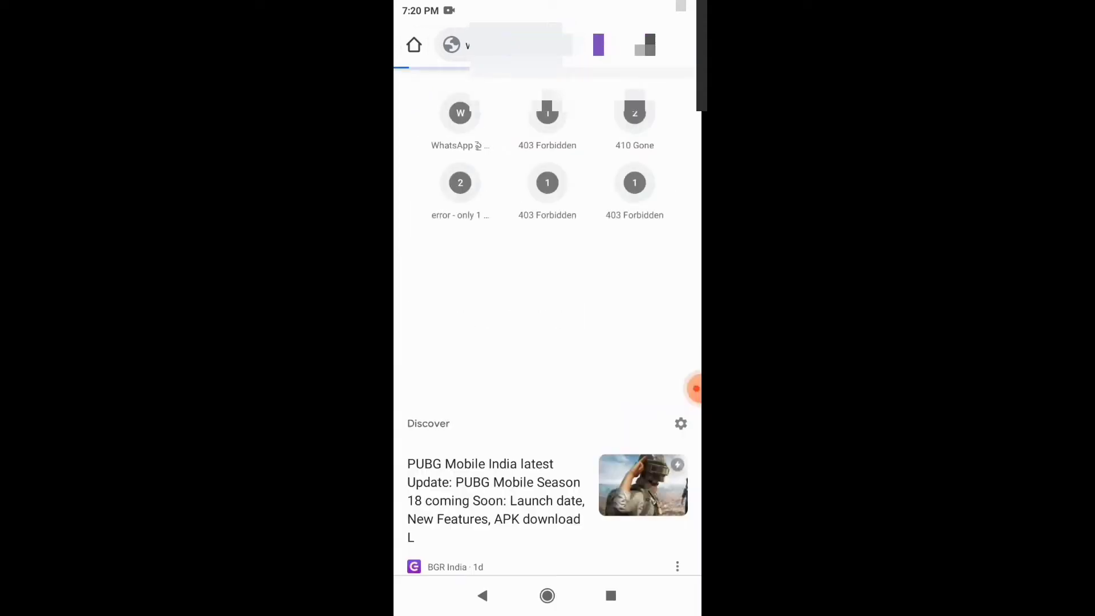
{"action": "left_click", "coordinate": [460, 113]}
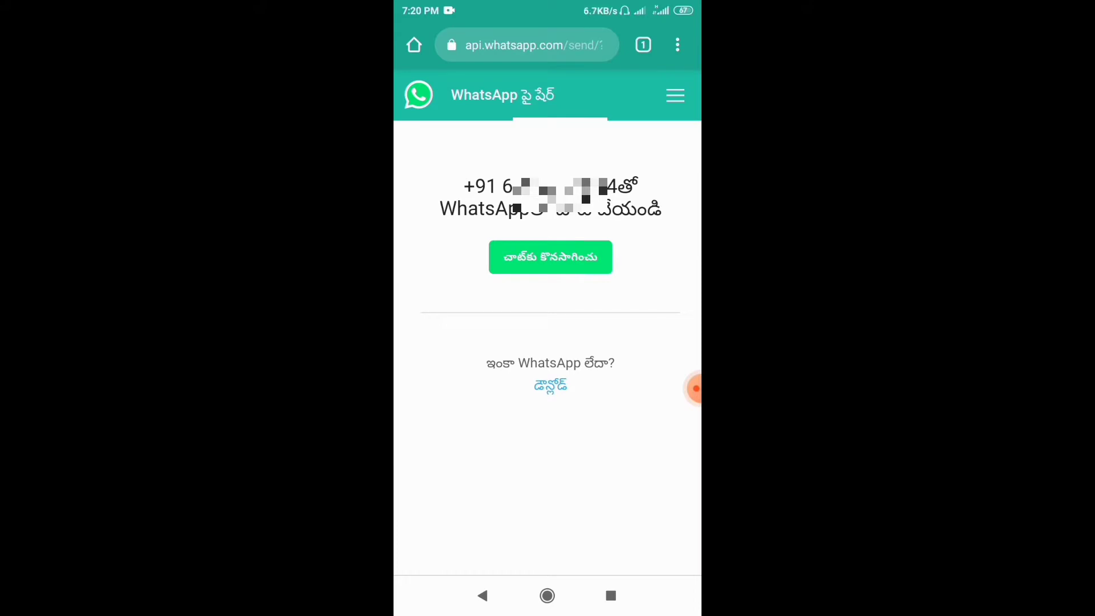
{"action": "left_click", "coordinate": [550, 257]}
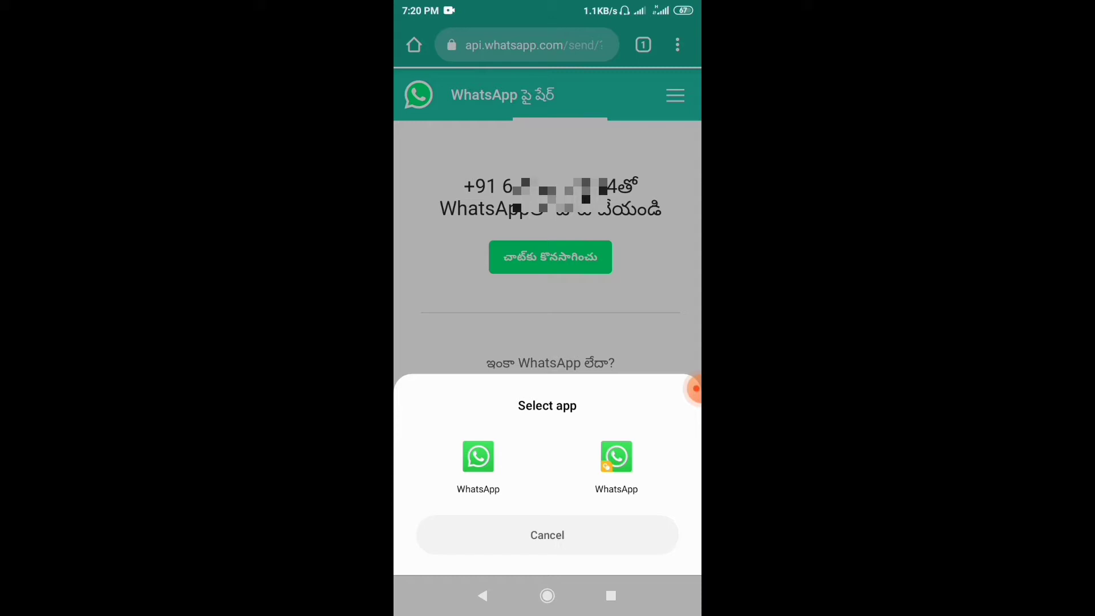
- Send 'Hi' to the unsaved number via WhatsApp and go back to the home screen
{"action": "left_click", "coordinate": [478, 457]}
{"action": "type", "text": "Hi"}
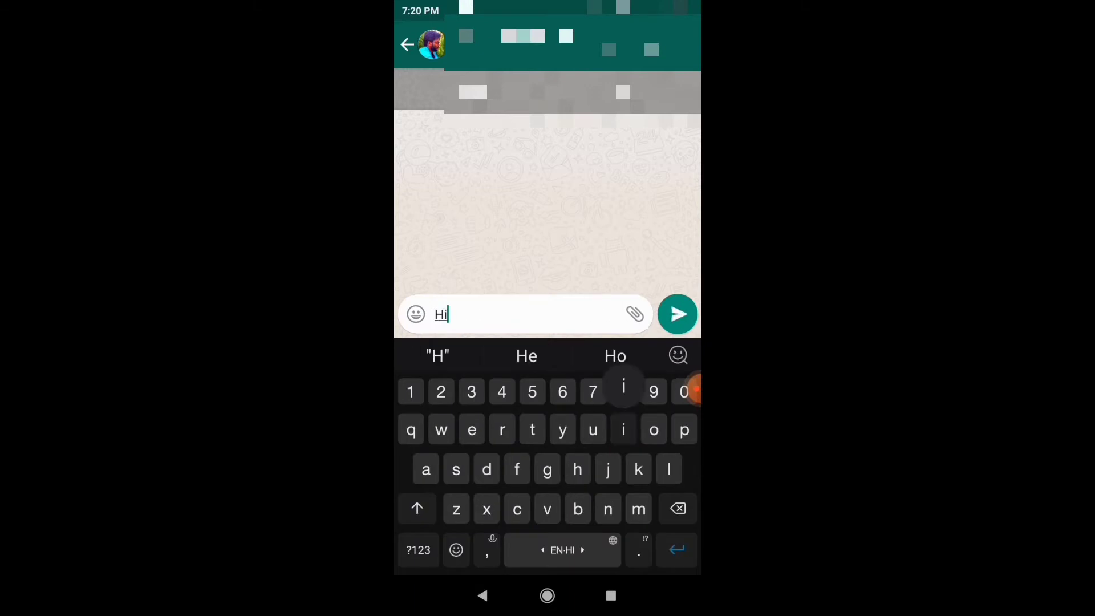
{"action": "left_click", "coordinate": [677, 313]}
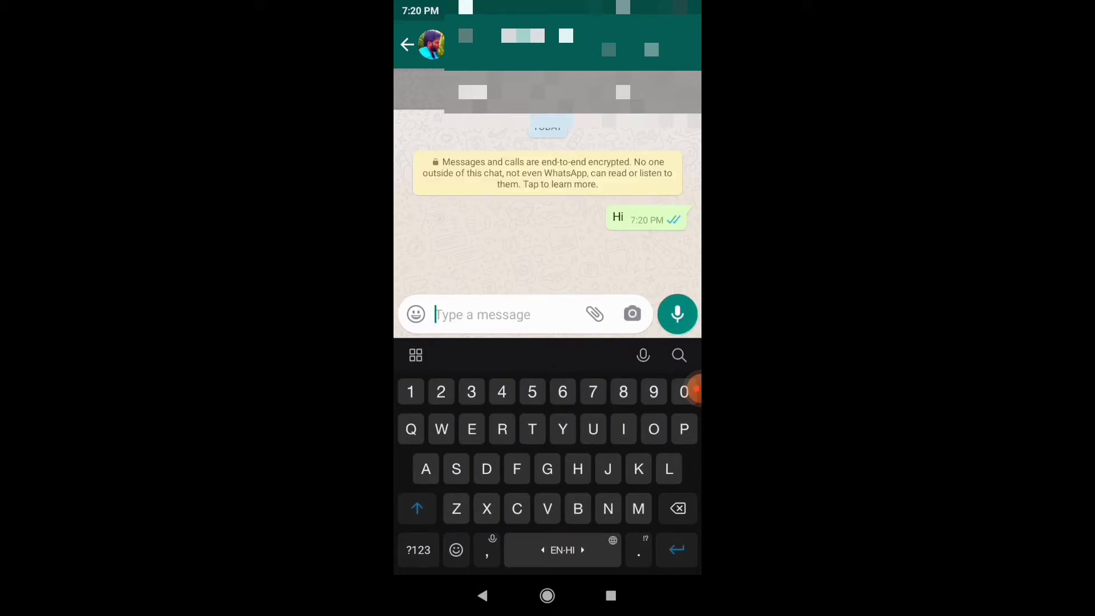
{"action": "left_click", "coordinate": [407, 45]}
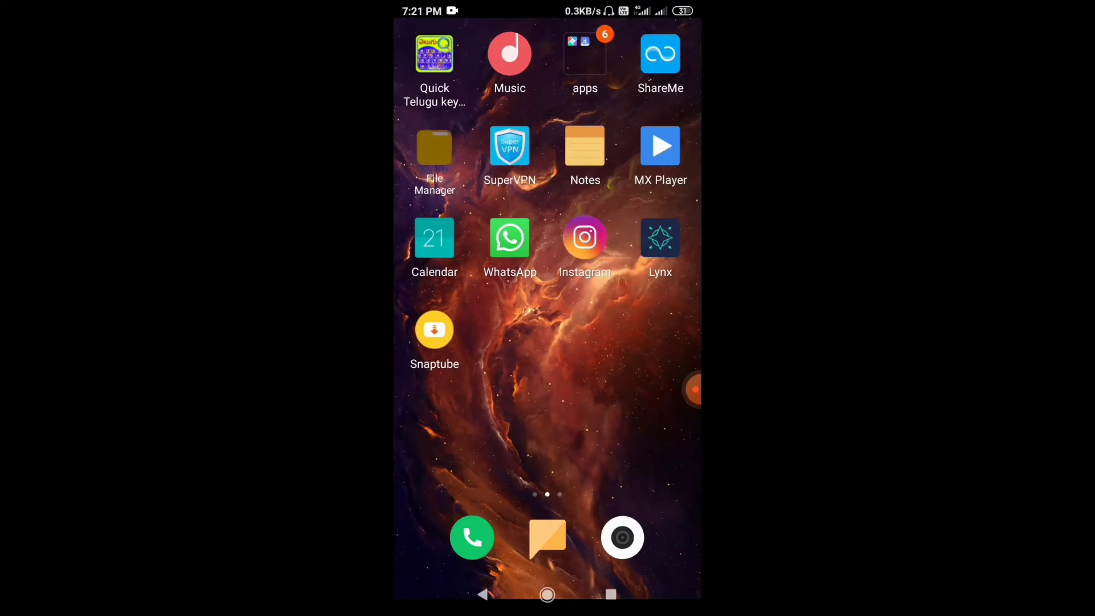
- Browse the WhatsApp media folder in File Manager, including the recent status videos
{"action": "left_click", "coordinate": [433, 146]}
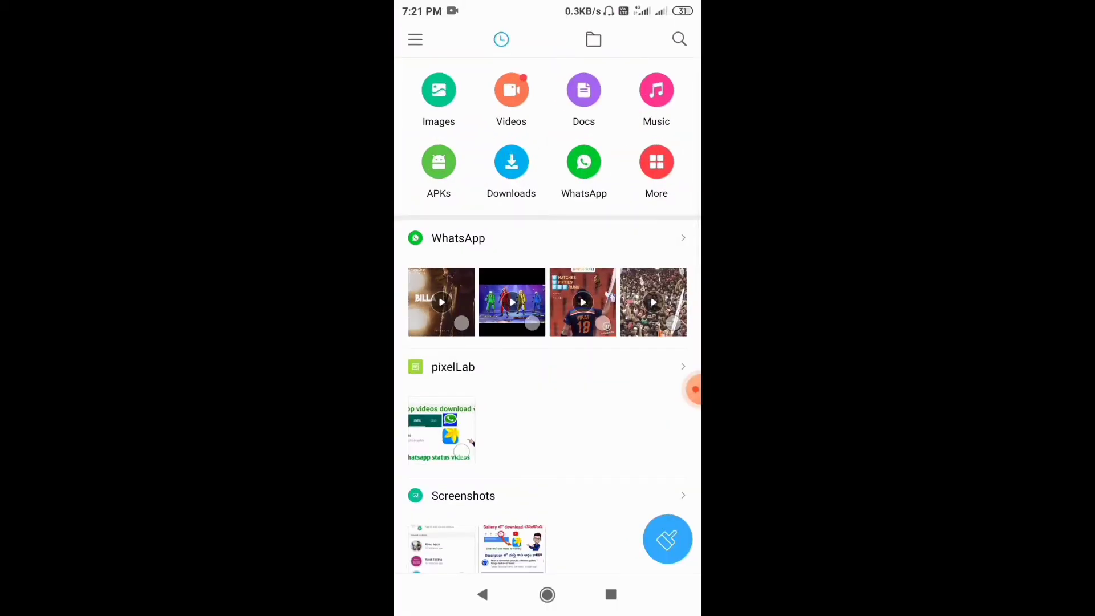
{"action": "left_click", "coordinate": [459, 237]}
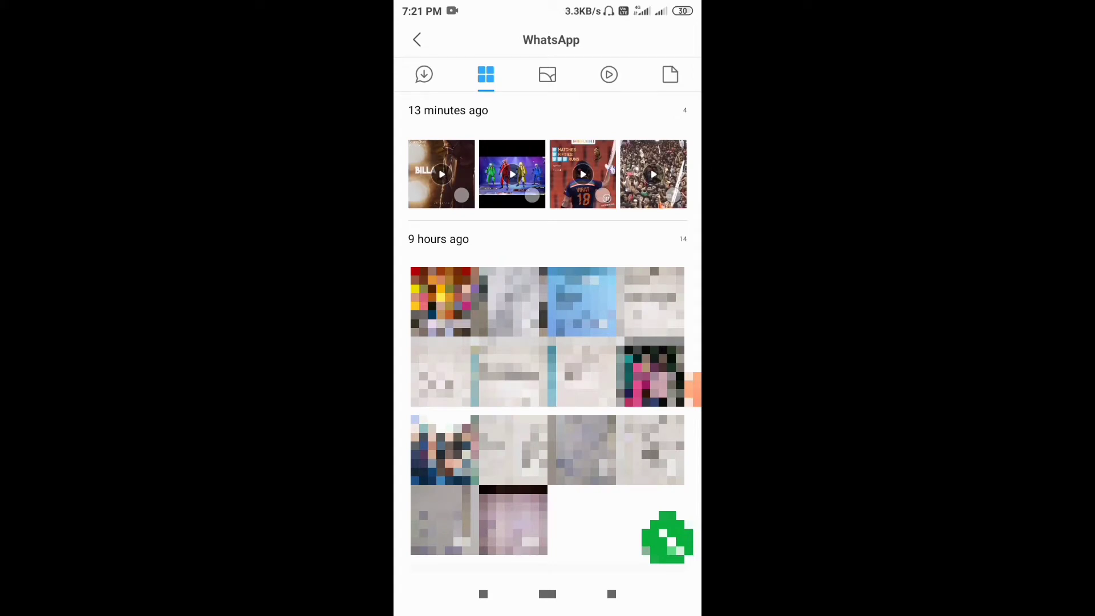
{"action": "left_click", "coordinate": [425, 75]}
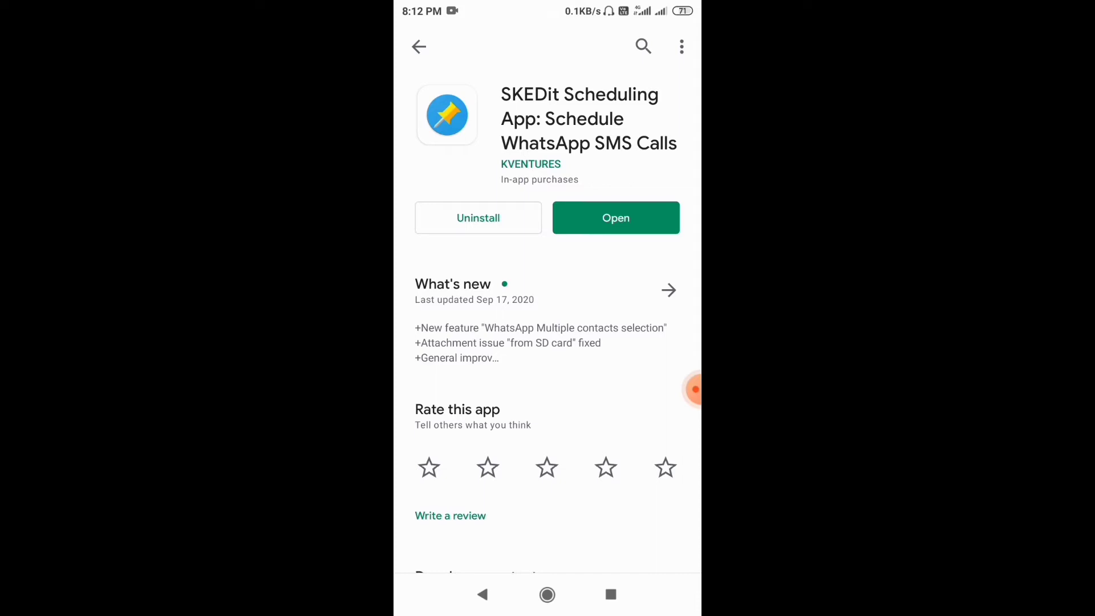
- Launch SKEDit from the Play Store and choose the WhatsApp message category
{"action": "left_click", "coordinate": [615, 217]}
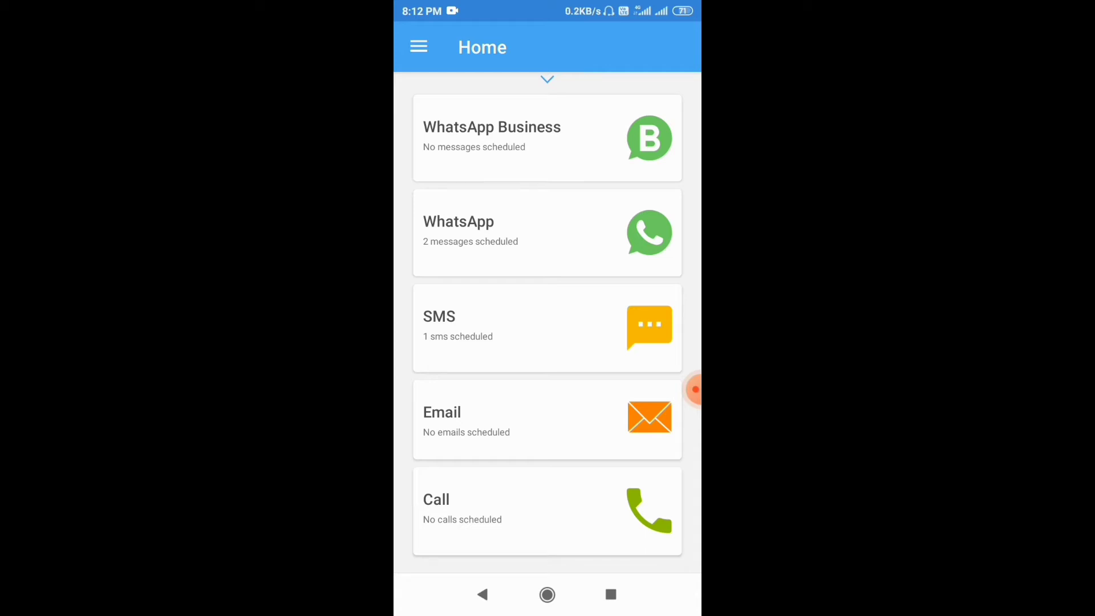
{"action": "left_click", "coordinate": [547, 233]}
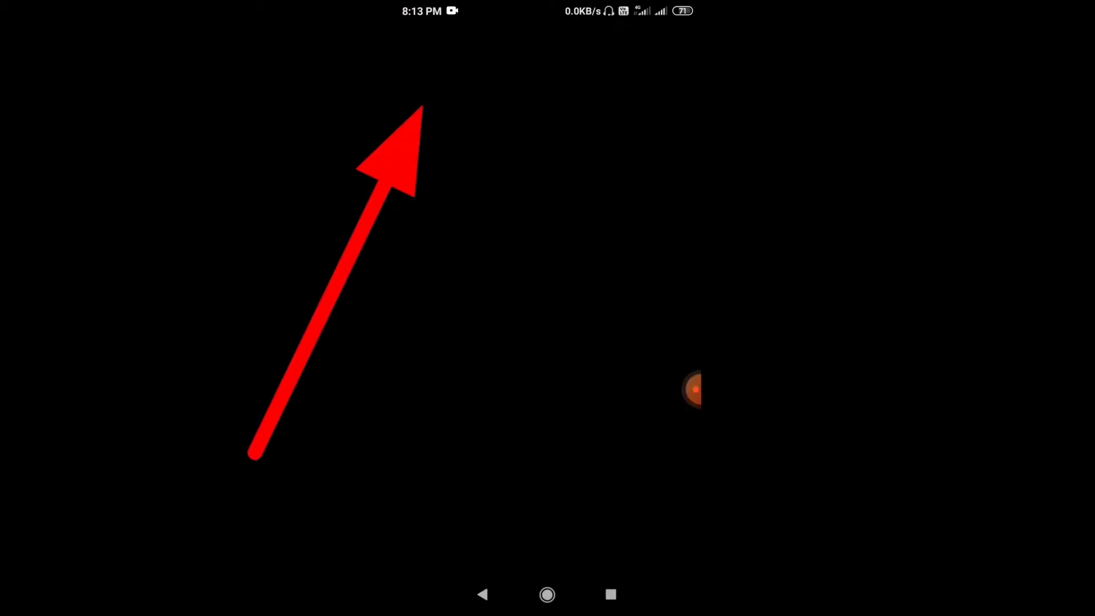
- Add recipient Srinu Jnr and message text 'Higffhnjjggf' to the new WhatsApp schedule
{"action": "left_click", "coordinate": [692, 390]}
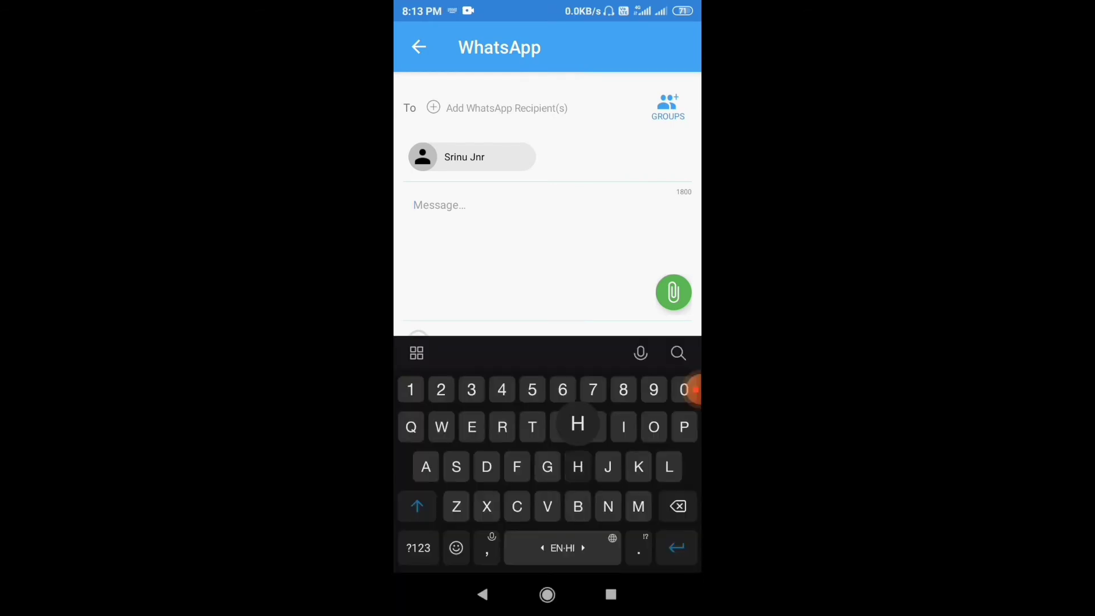
{"action": "type", "text": "Higffhnjjggf"}
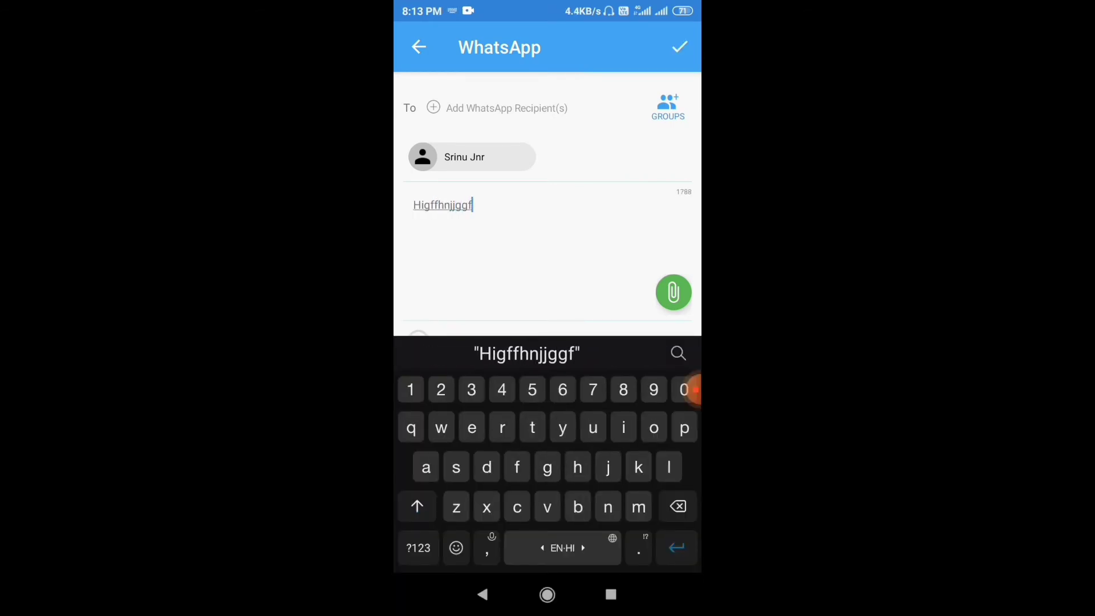
{"action": "scroll", "scroll_direction": "up", "scroll_amount": 3}
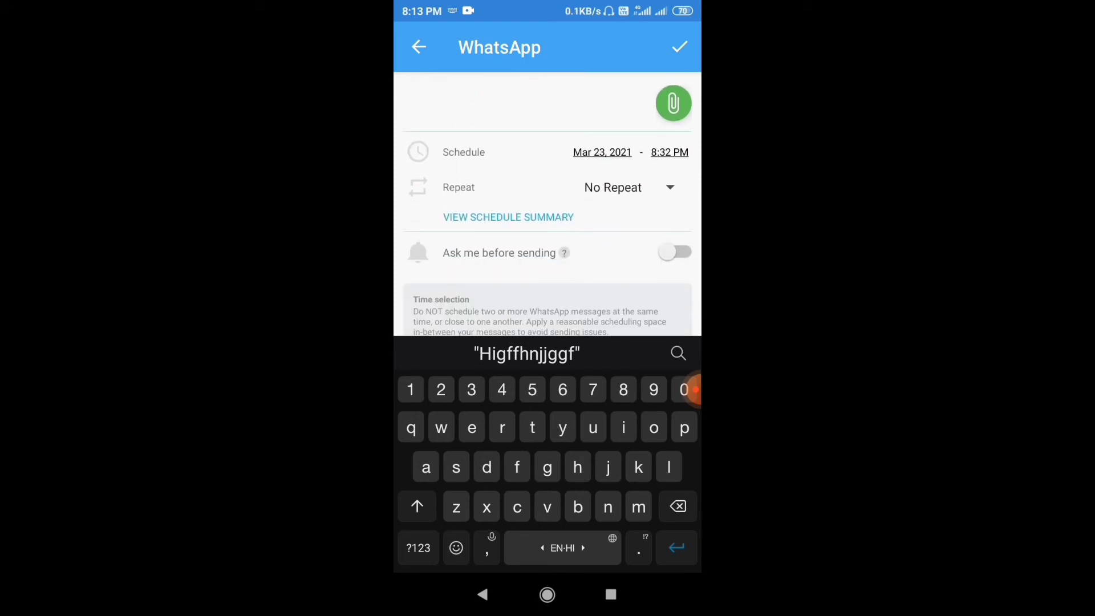
- Pick the hour and minutes for the scheduled send time in the clock dialog
{"action": "left_click", "coordinate": [601, 151]}
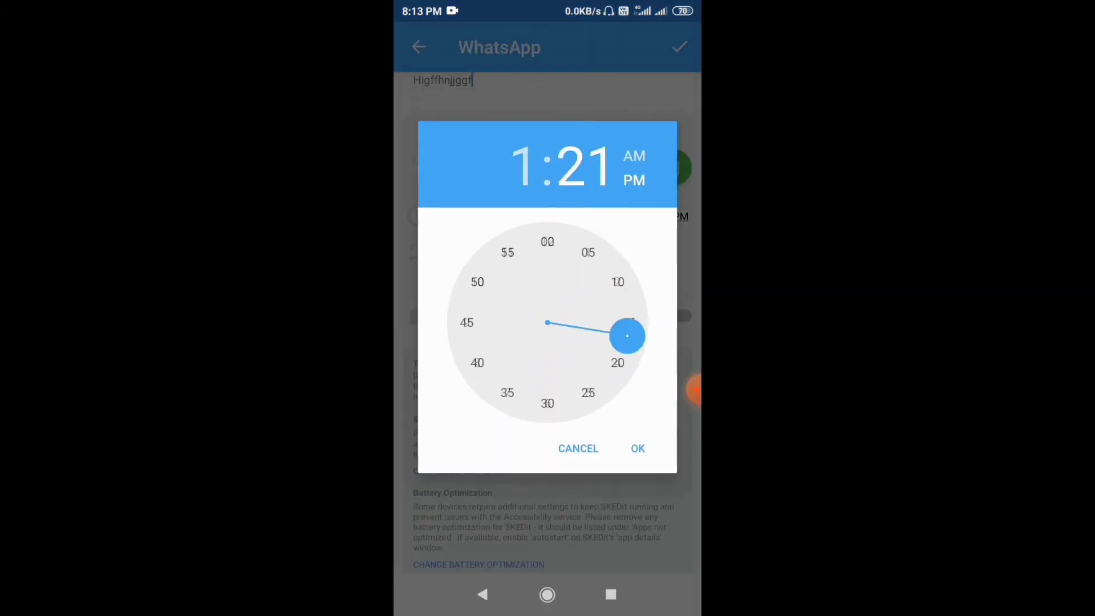
{"action": "left_click", "coordinate": [636, 448]}
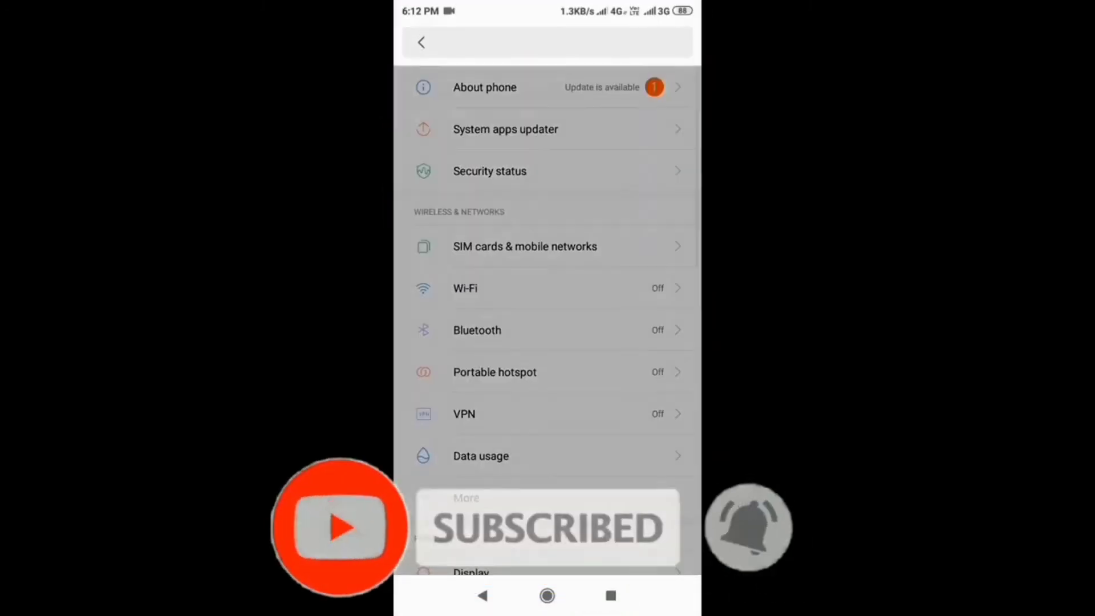
- Search Android Settings for 'dua' to find the dual apps option
{"action": "type", "text": "dua"}
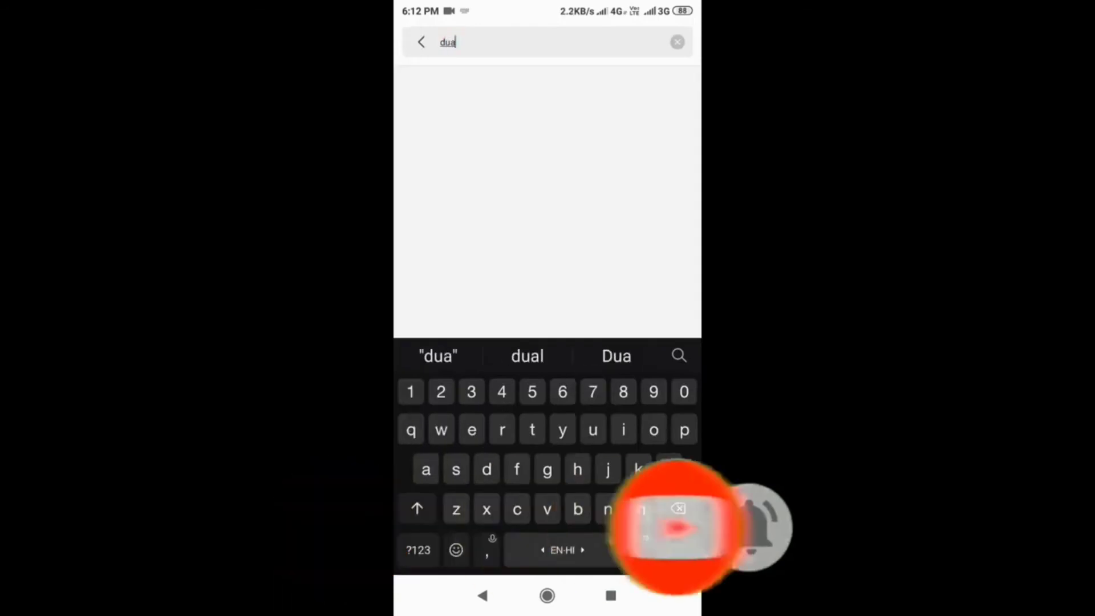